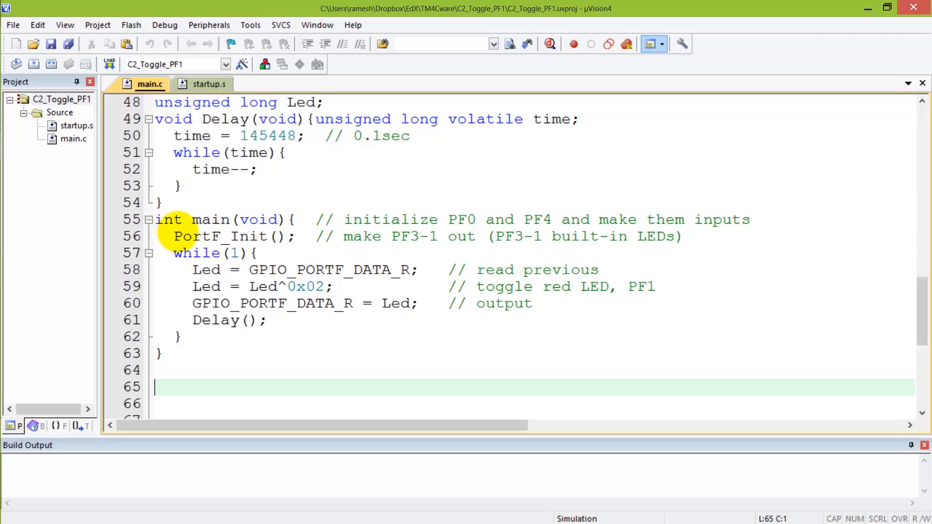
Edit main.c comments so PortF_Init reads 'make PF1 out (PF1 built-in LED)' and save
double_click(232, 237)
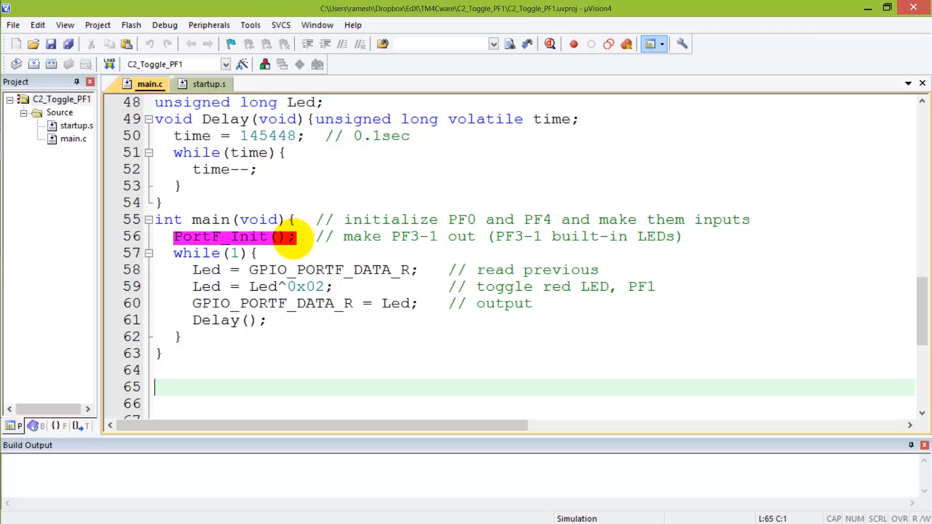
mouse_move(604, 215)
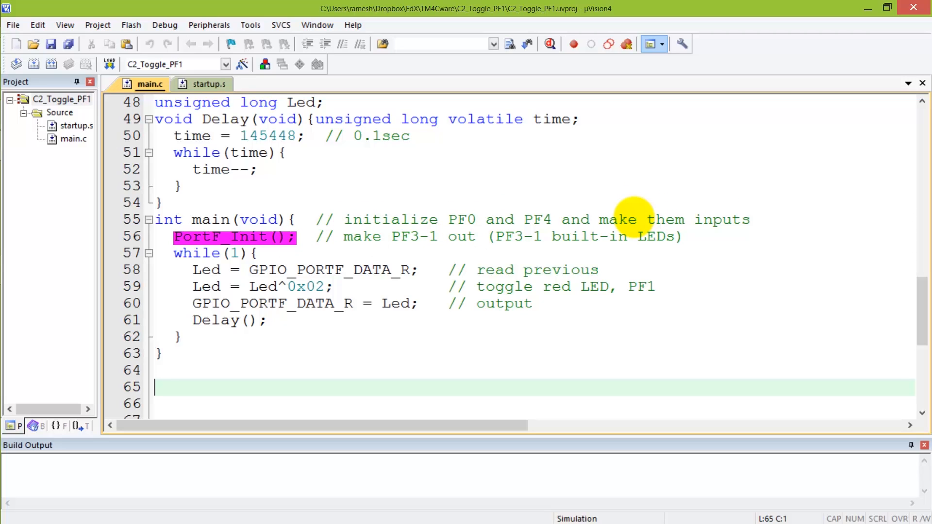
mouse_move(453, 240)
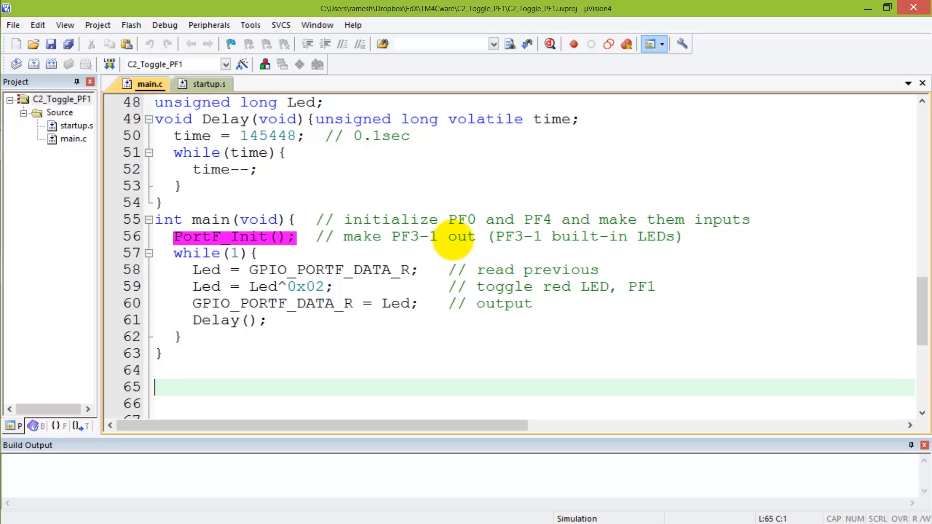
type("y")
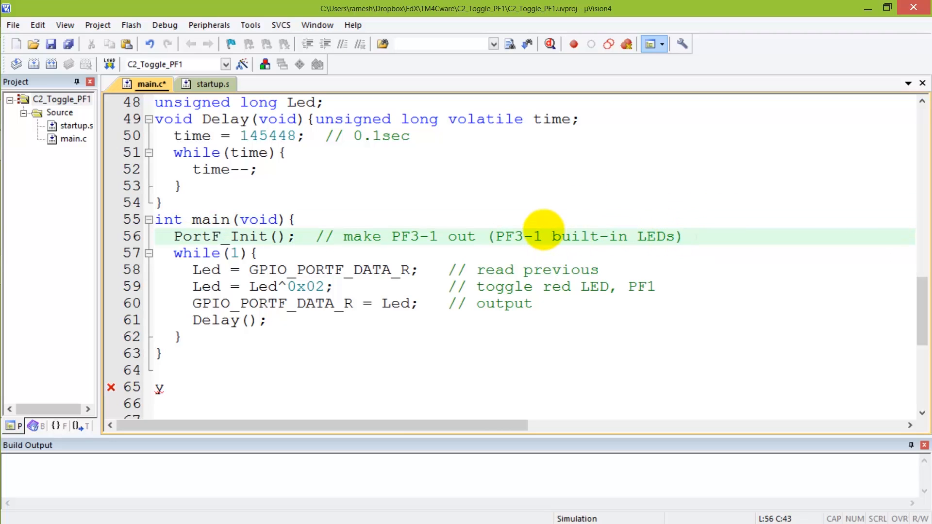
key("BackSpace")
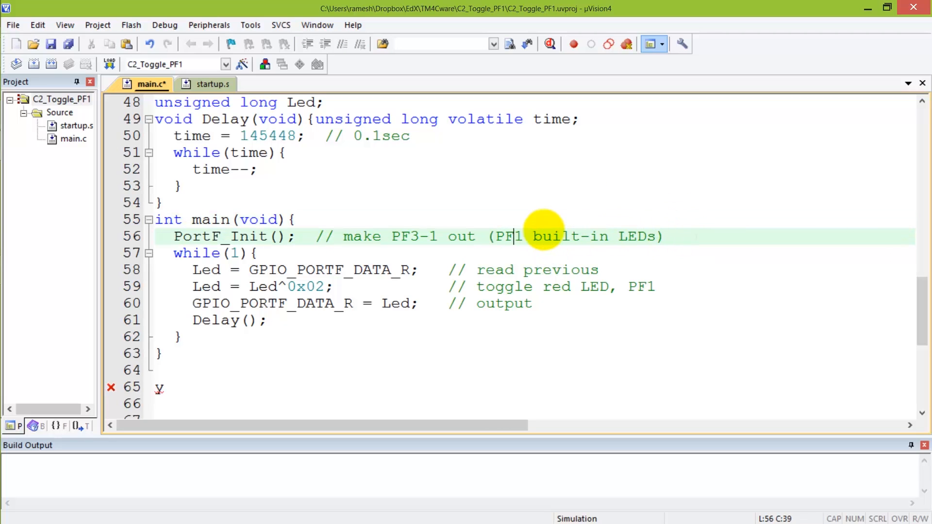
left_click(475, 236)
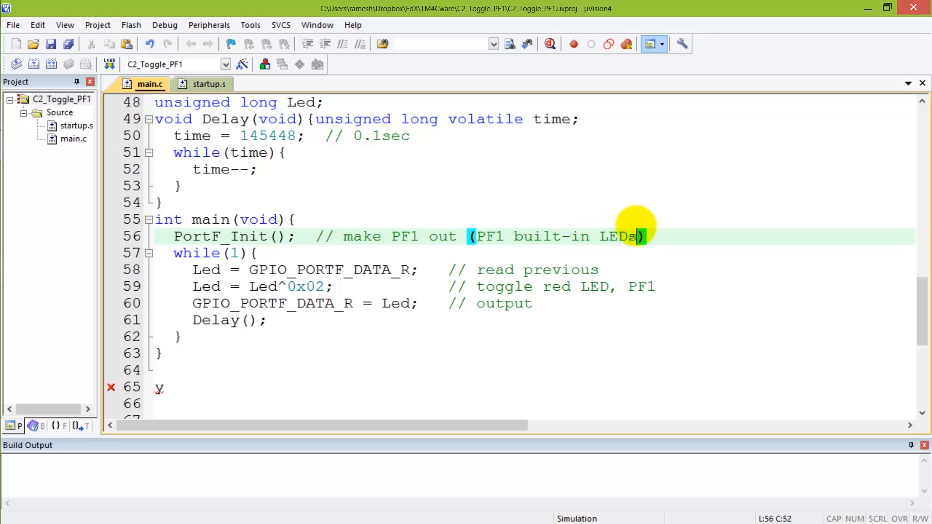
key("Backspace")
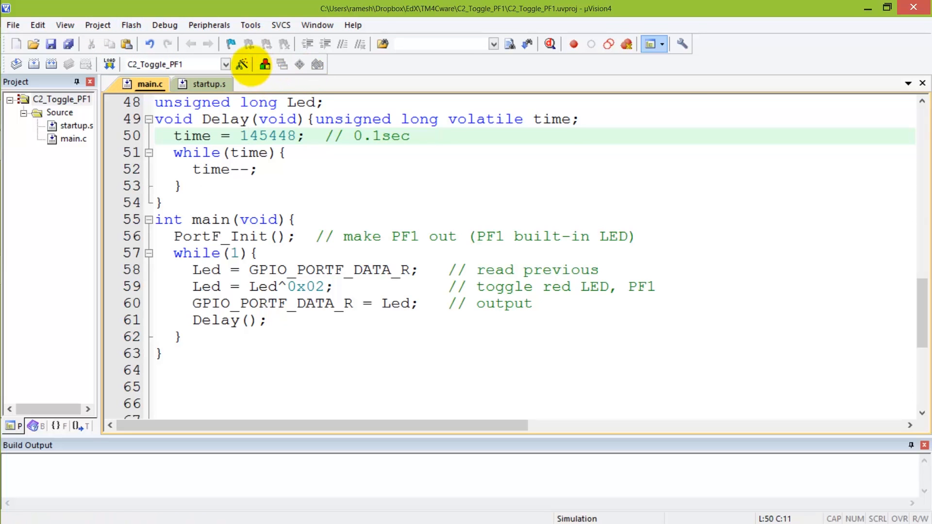
Build the project and start the simulated debug session, accepting the Evaluation Mode notice
left_click(241, 65)
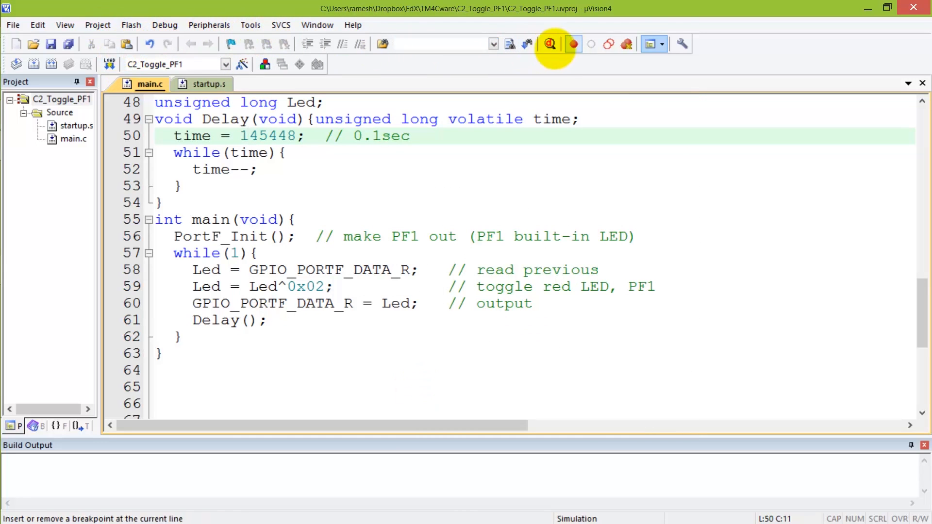
left_click(573, 44)
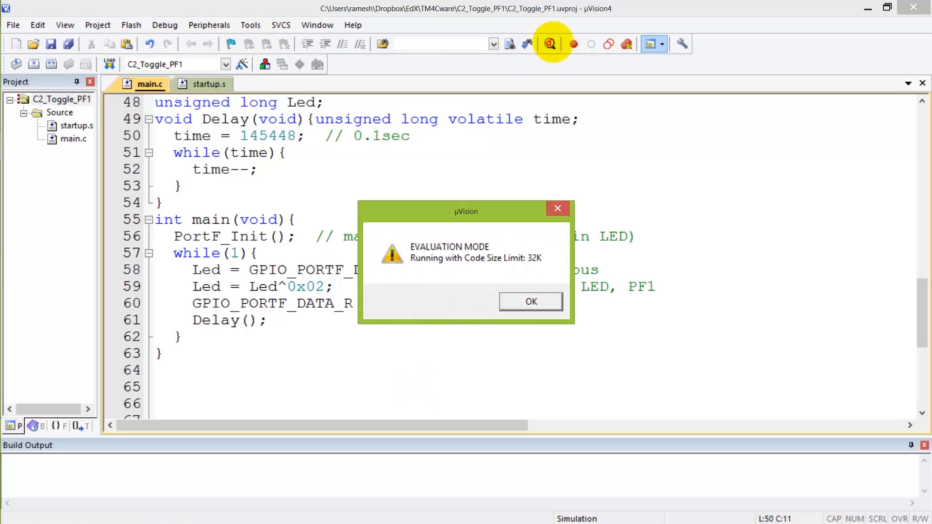
left_click(529, 301)
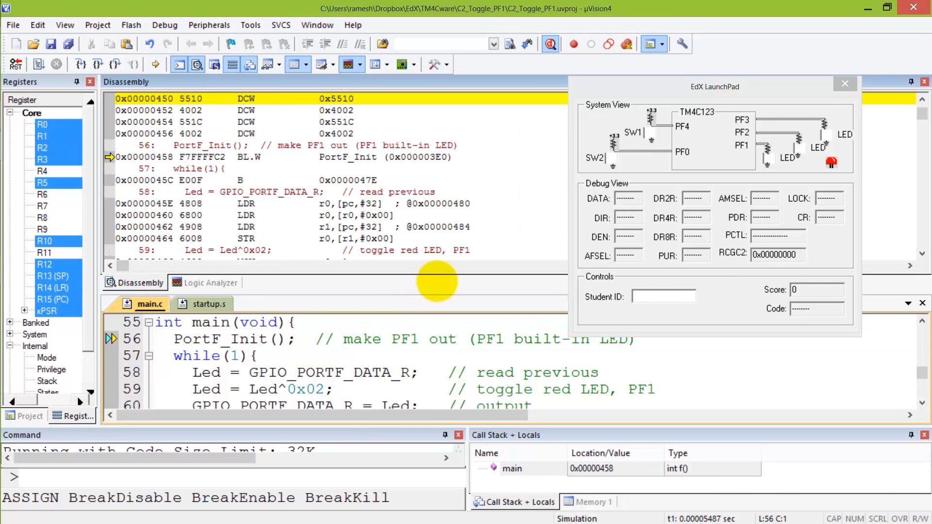
Rearrange the debug window layout and run the program so Port F registers populate
left_click(316, 24)
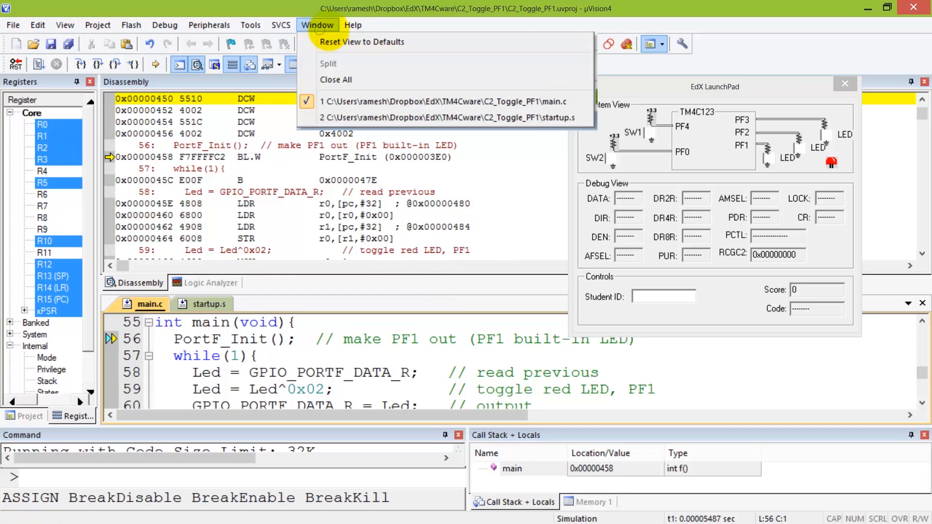
left_click(361, 42)
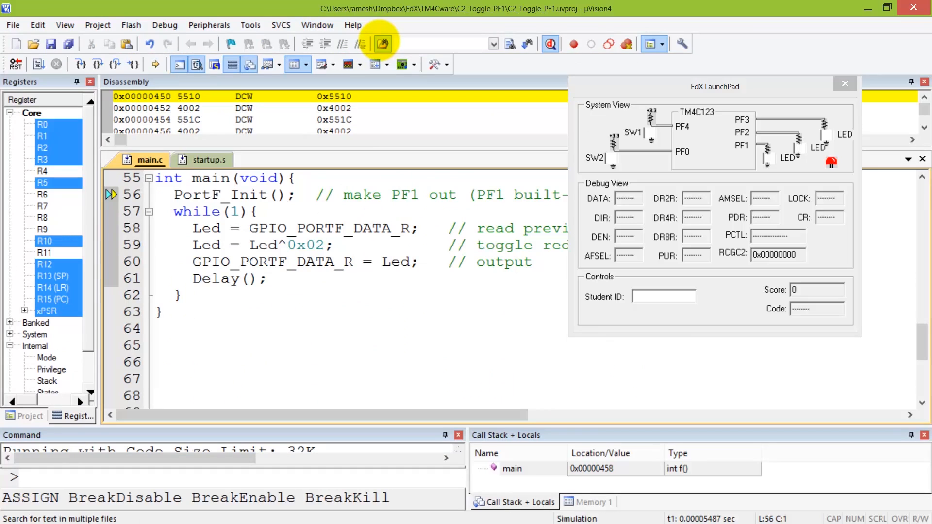
left_click(382, 43)
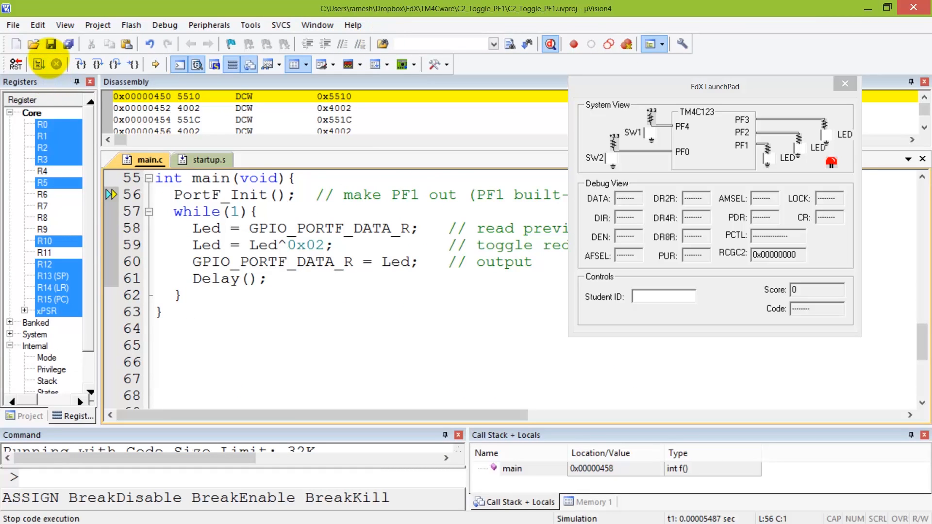
left_click(38, 64)
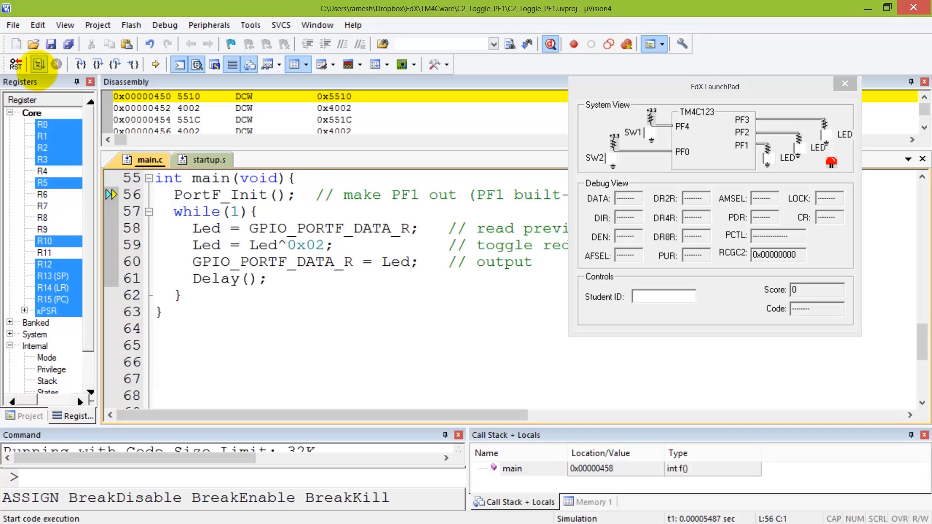
left_click(38, 64)
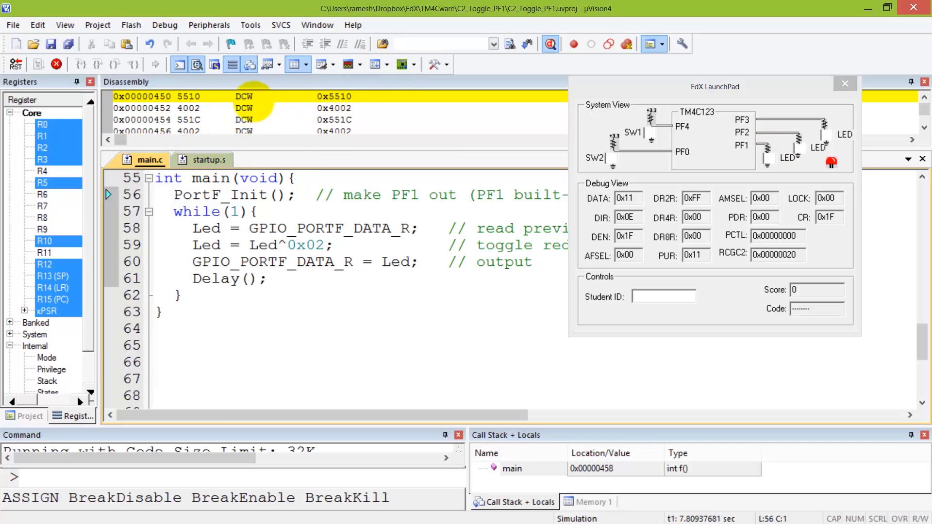
Record PF1's square wave in the Logic Analyzer, then halt execution inside the Delay loop
left_click(387, 64)
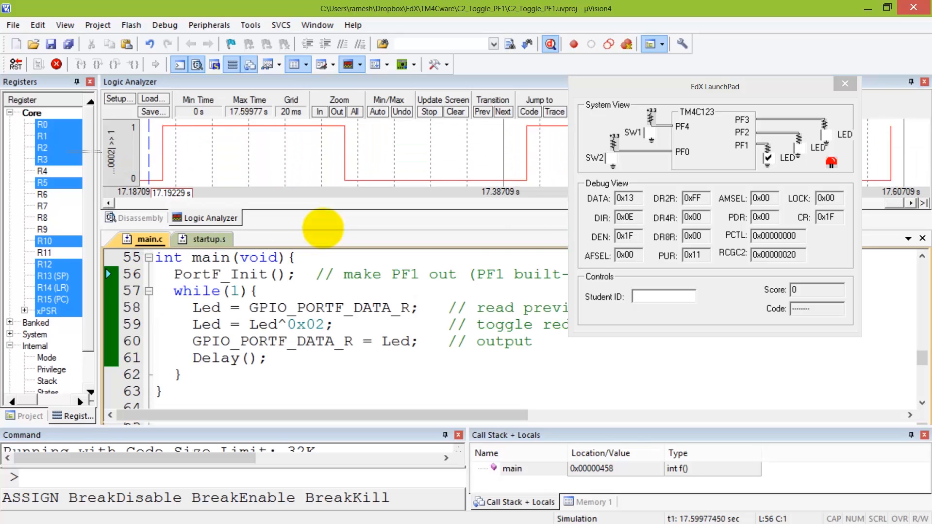
left_click(57, 64)
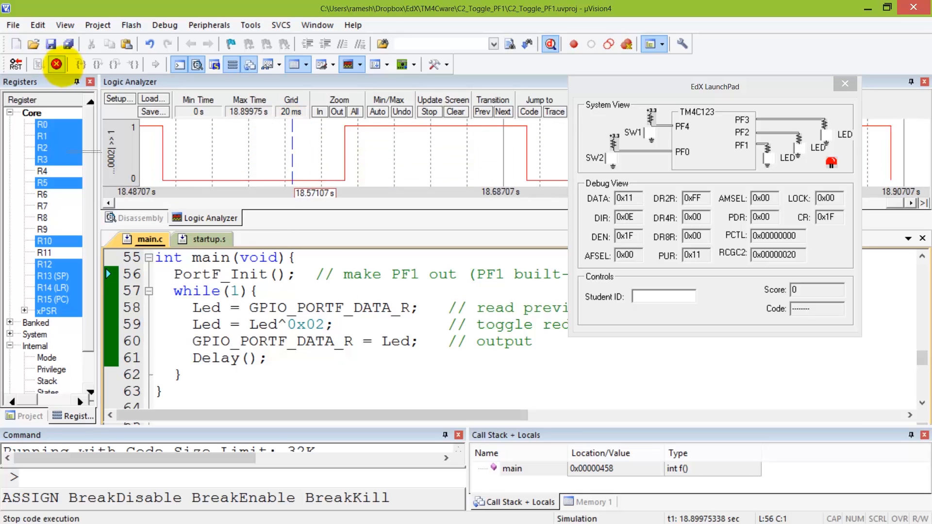
left_click(82, 64)
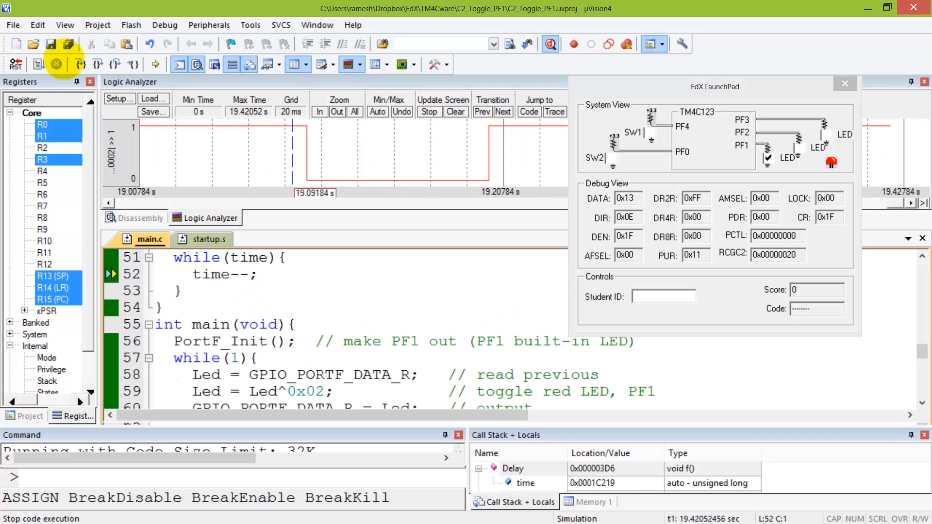
left_click(56, 64)
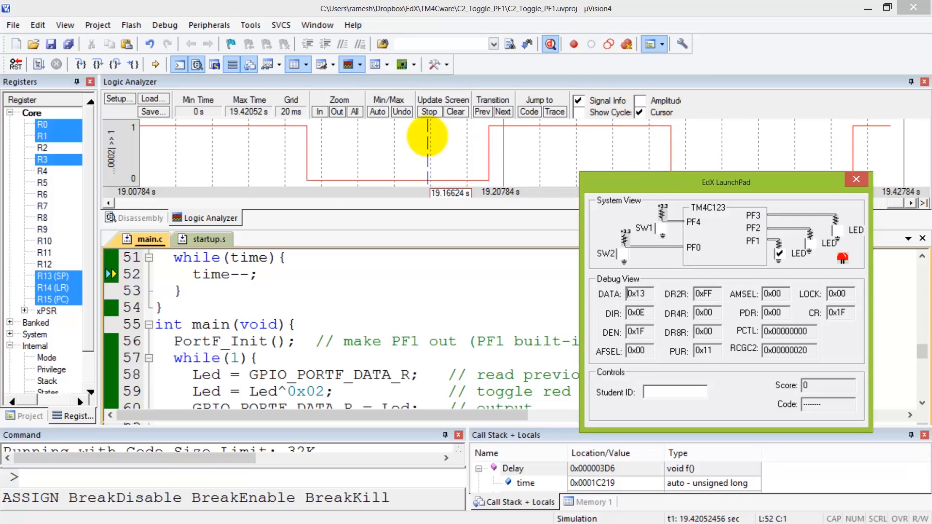
Move the LaunchPad panel off the waveform and zoom out to show several PF1 cycles
left_click_drag(427, 151, 325, 151)
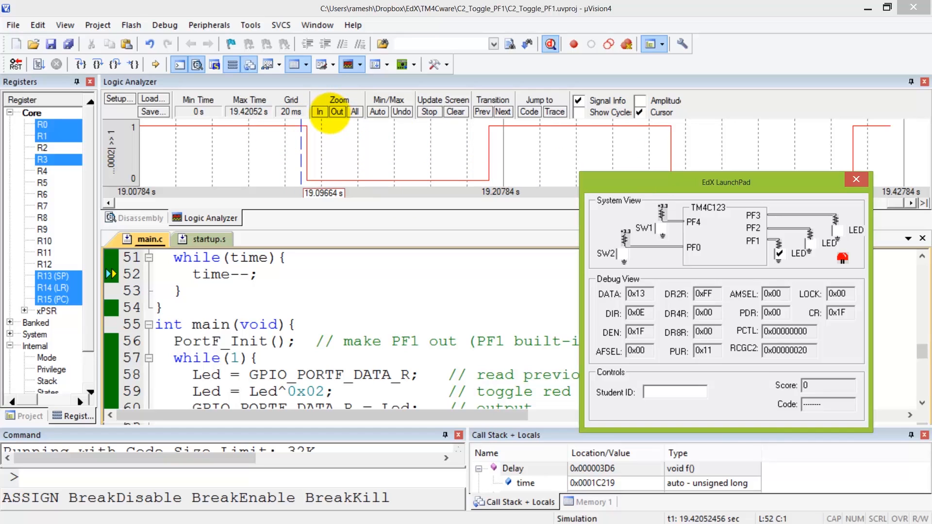
left_click(337, 112)
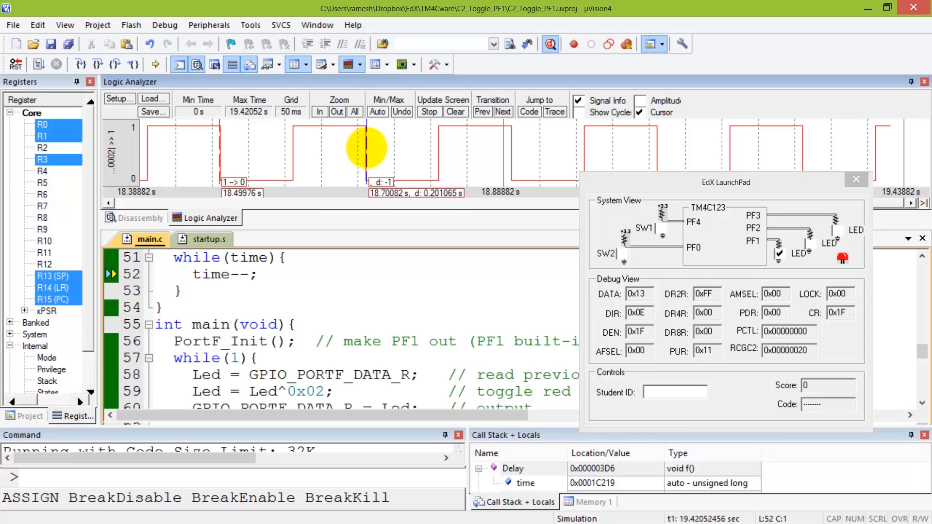
mouse_move(655, 187)
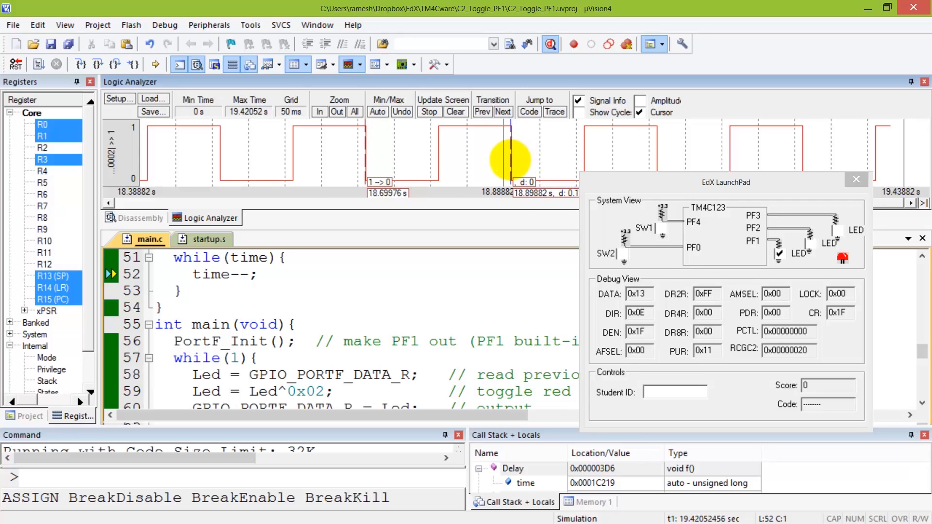
mouse_move(510, 157)
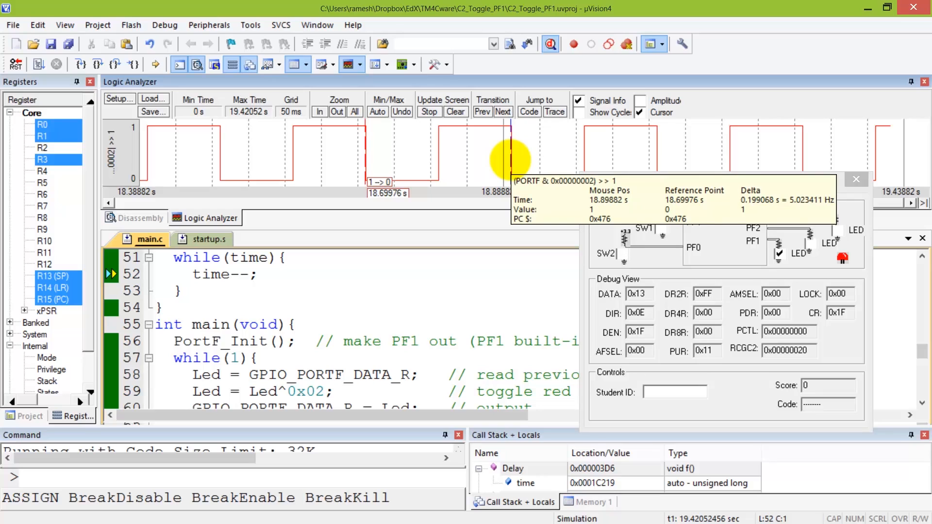